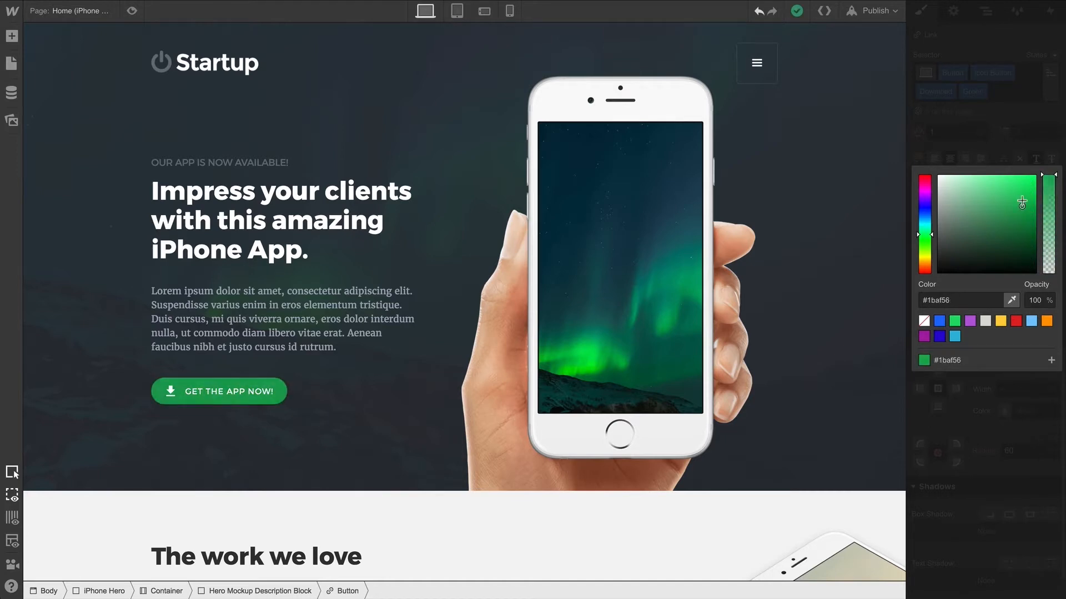
Brighten the GET THE APP NOW! button's green to #1fdb6a, trying a named colour like 'papayawhi' in the hex field
click(925, 174)
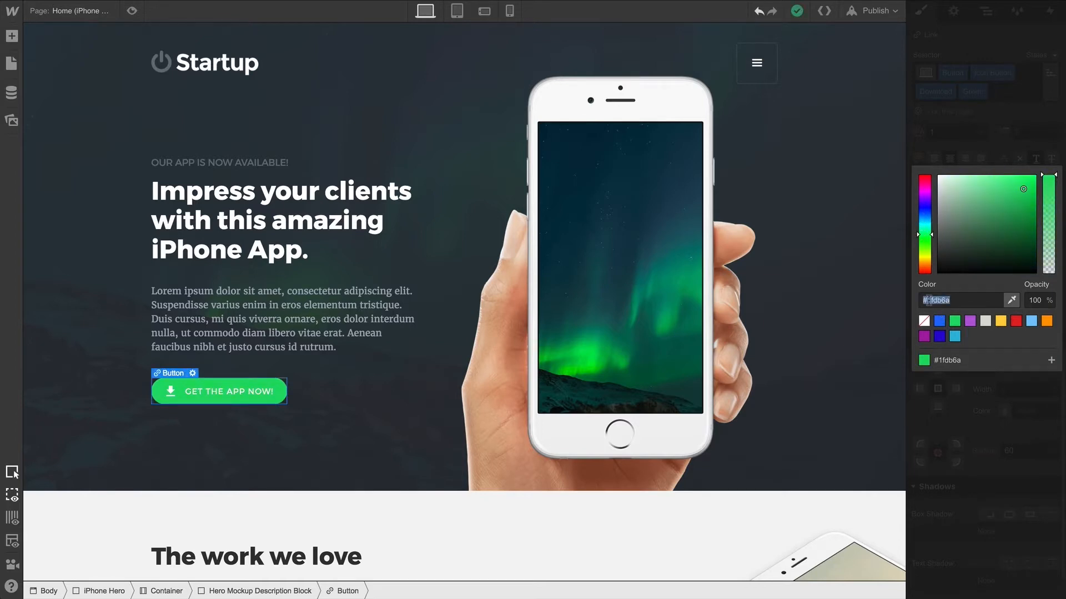
right_click(961, 300)
text(lightsalmo)
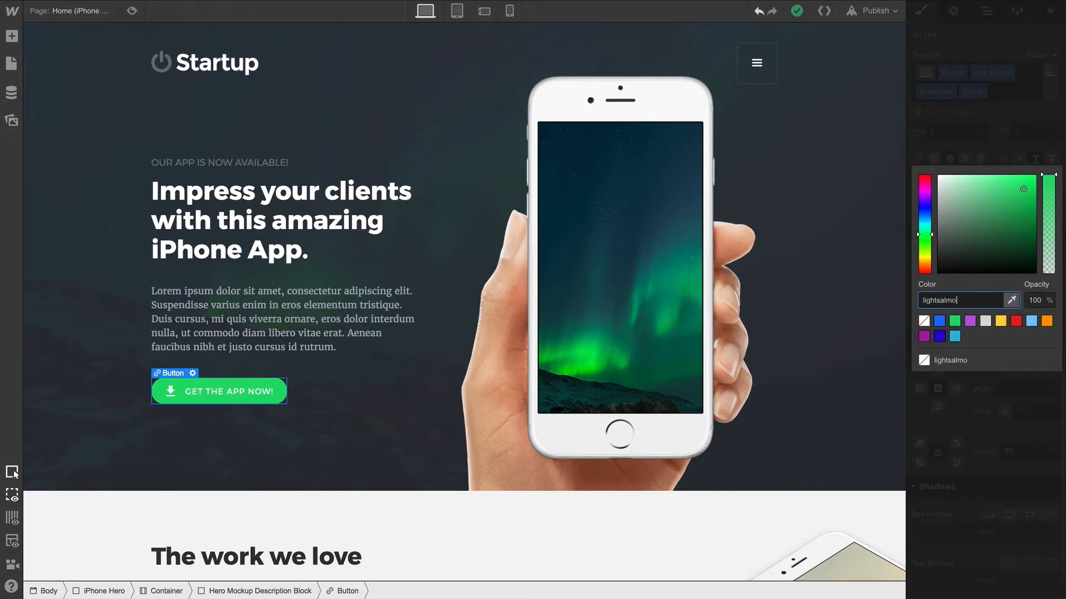
text(papayawhi)
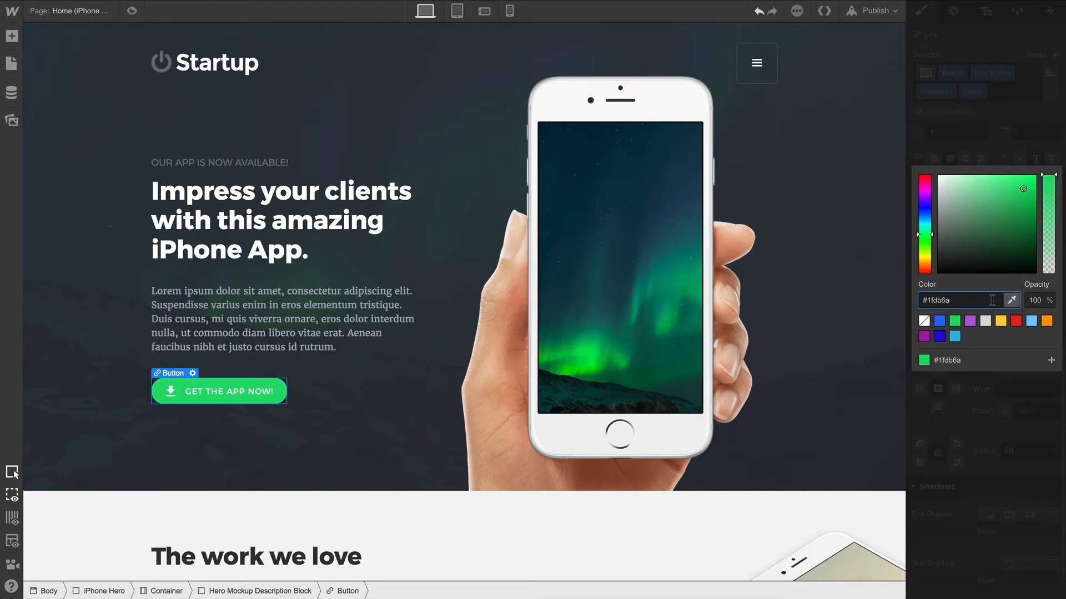
mouse_move(1012, 301)
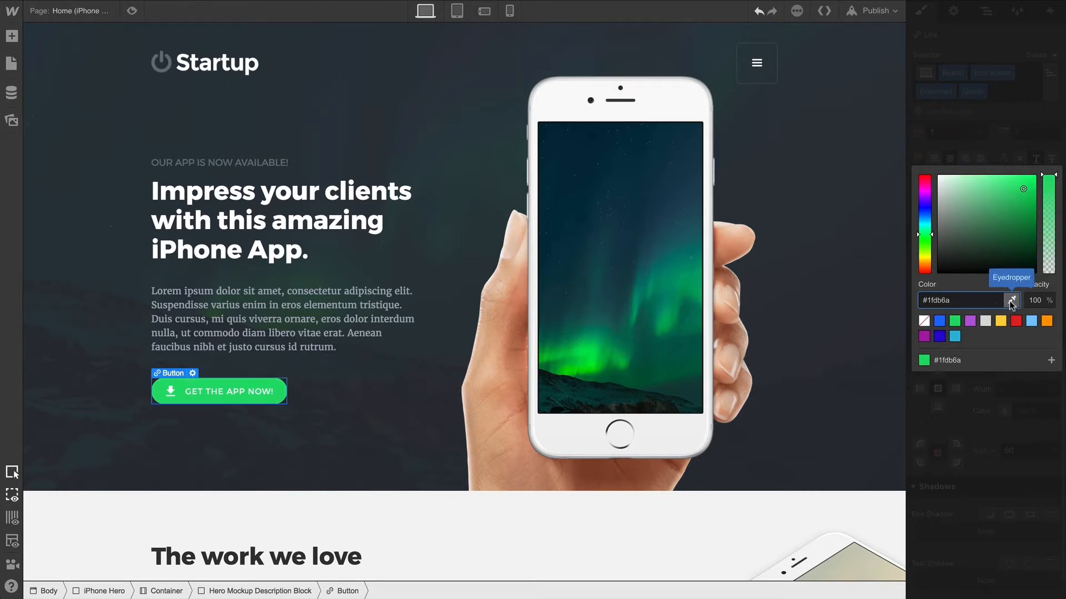
Sample a green (#01A657) from the phone's aurora image with the Eyedropper
click(1012, 300)
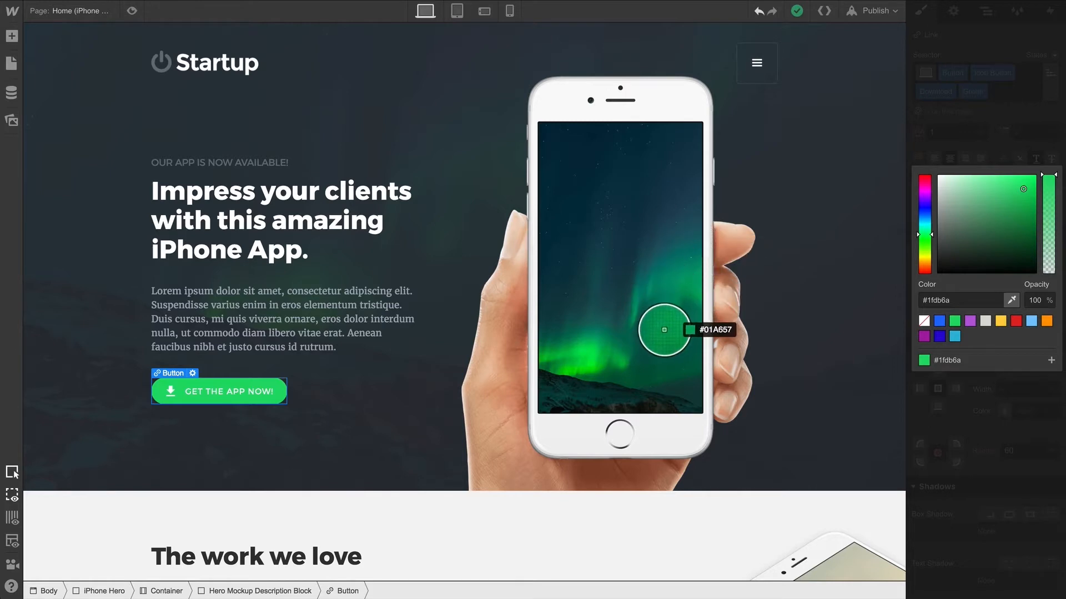
mouse_move(471, 167)
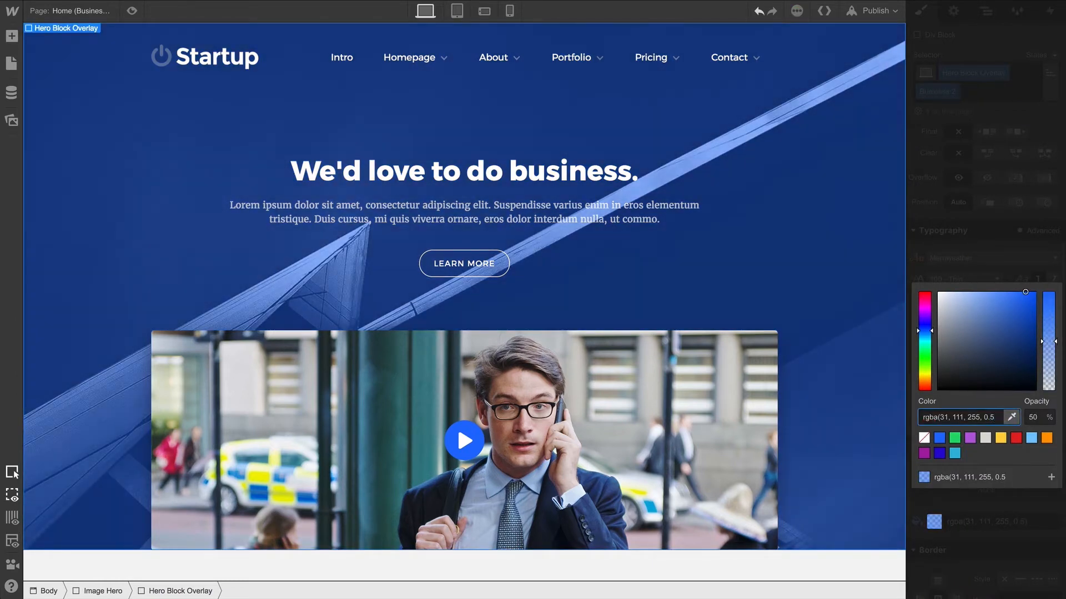
Set the blue Hero Block Overlay's opacity to 70
text(70)
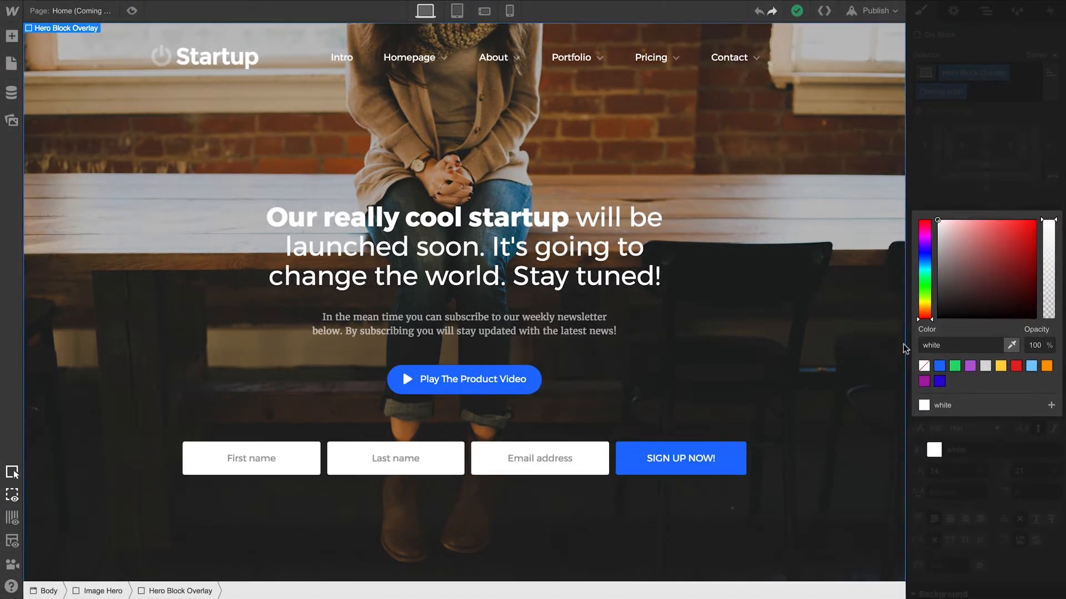
Apply the Lime Green swatch to the Play The Product Video button, SIGN UP NOW! button and headquarters heading
click(464, 379)
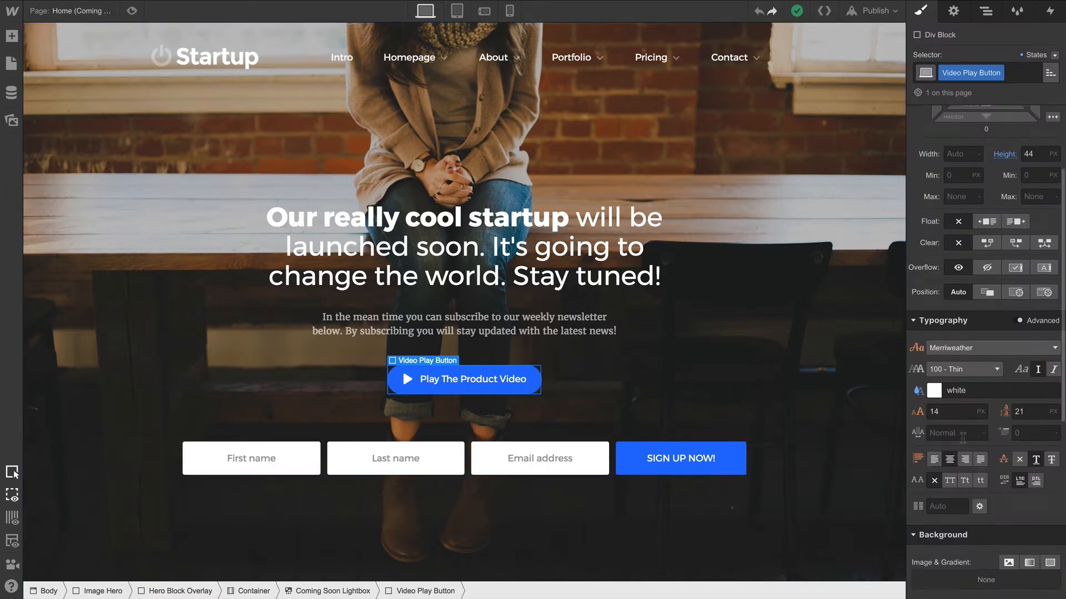
click(918, 390)
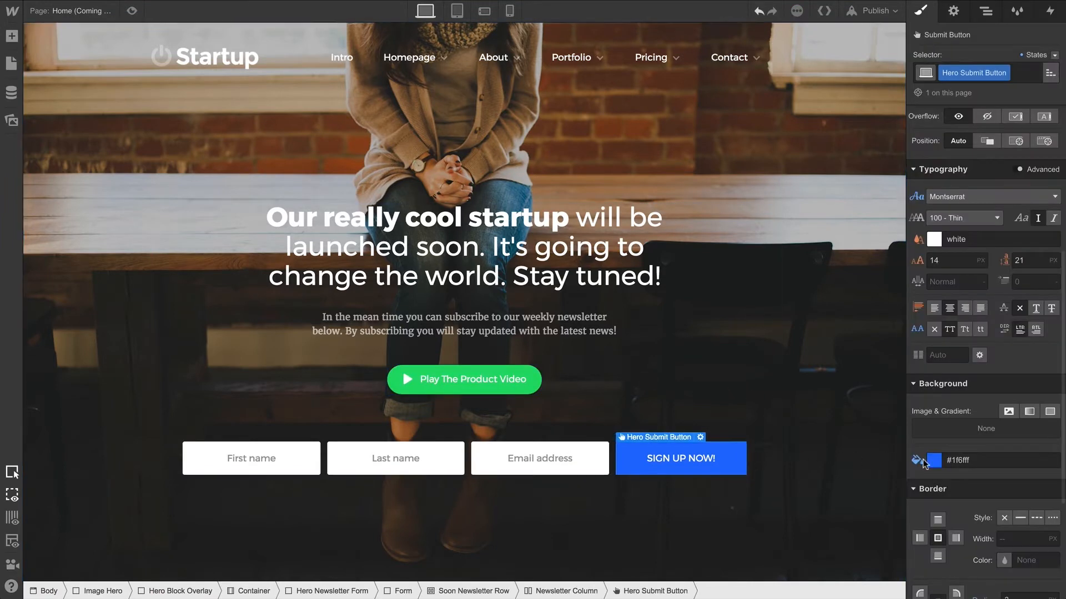
click(918, 460)
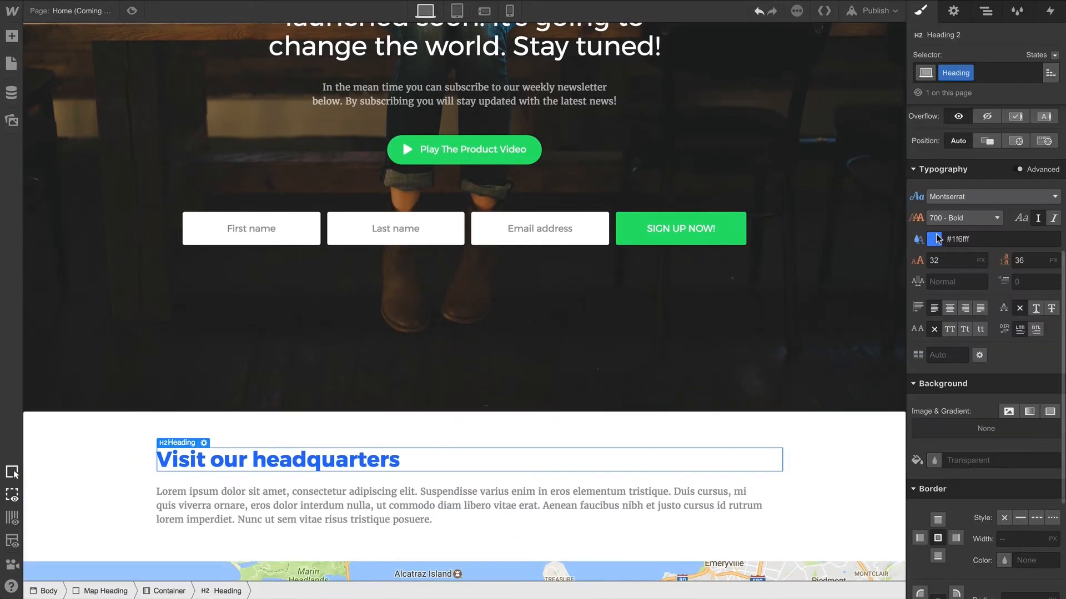
click(924, 240)
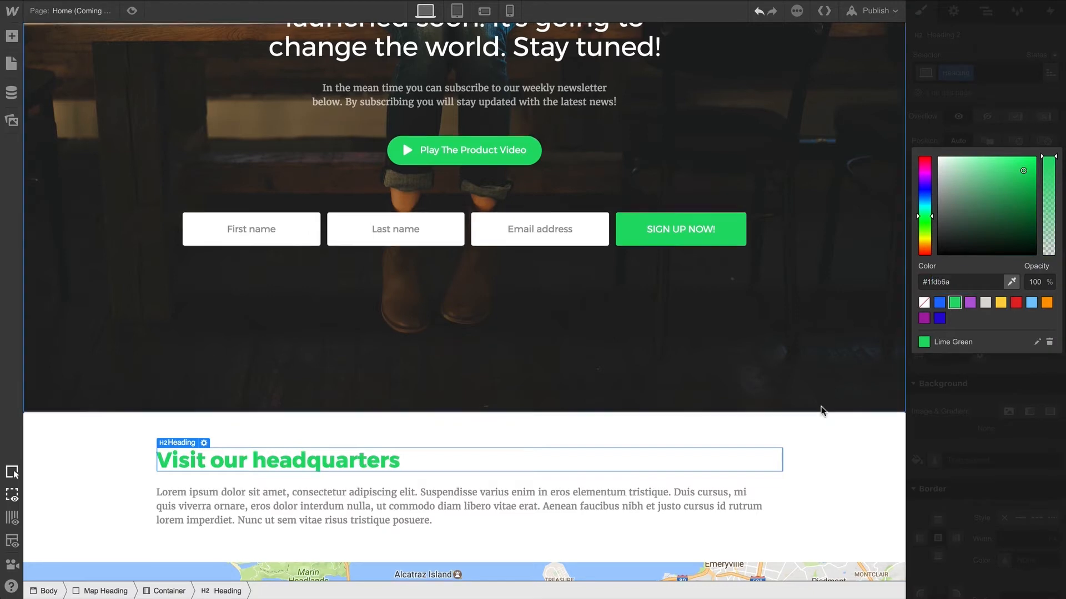
scroll(down, 3)
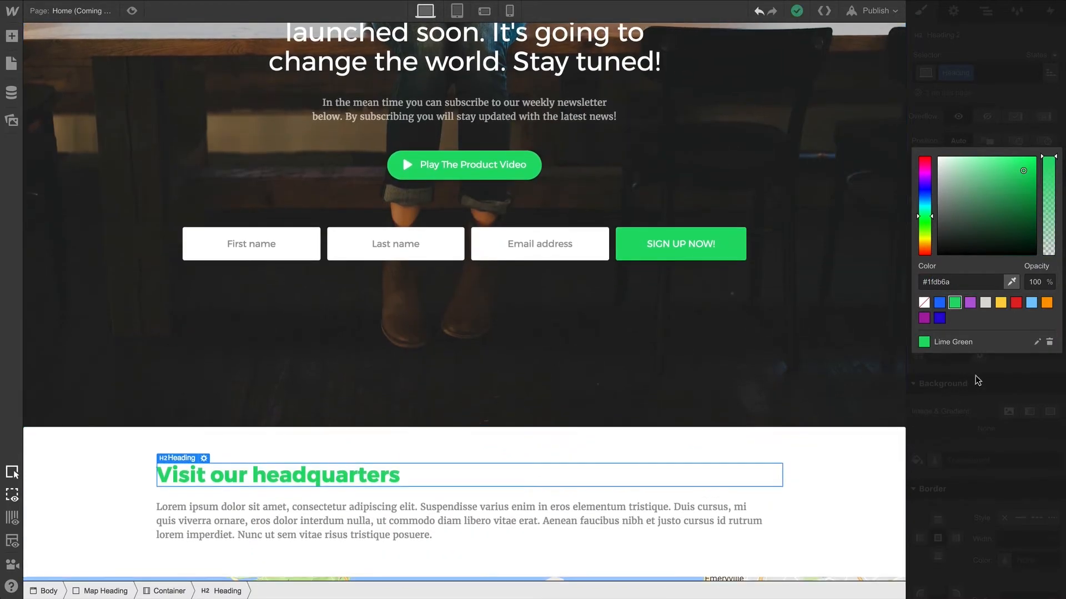
Edit the Lime Green swatch toward a brighter mint shade
click(1038, 342)
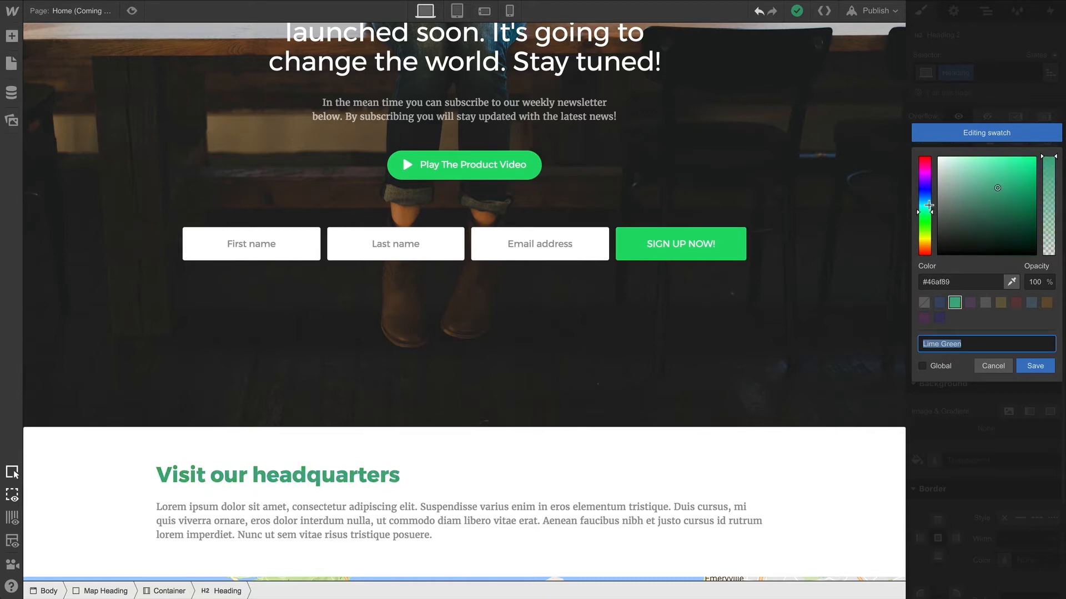
click(1018, 168)
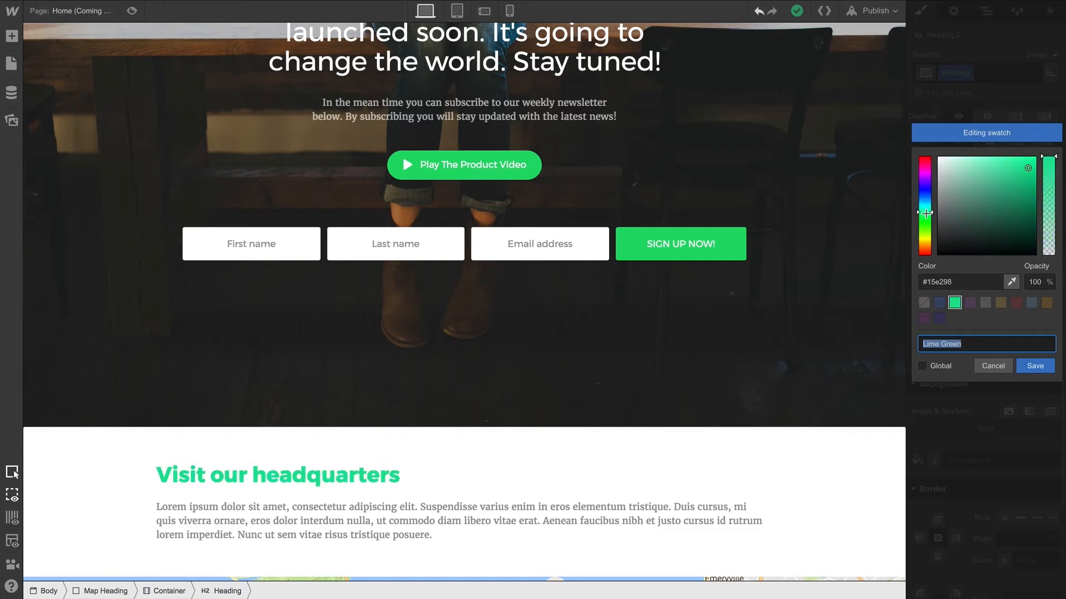
click(1030, 180)
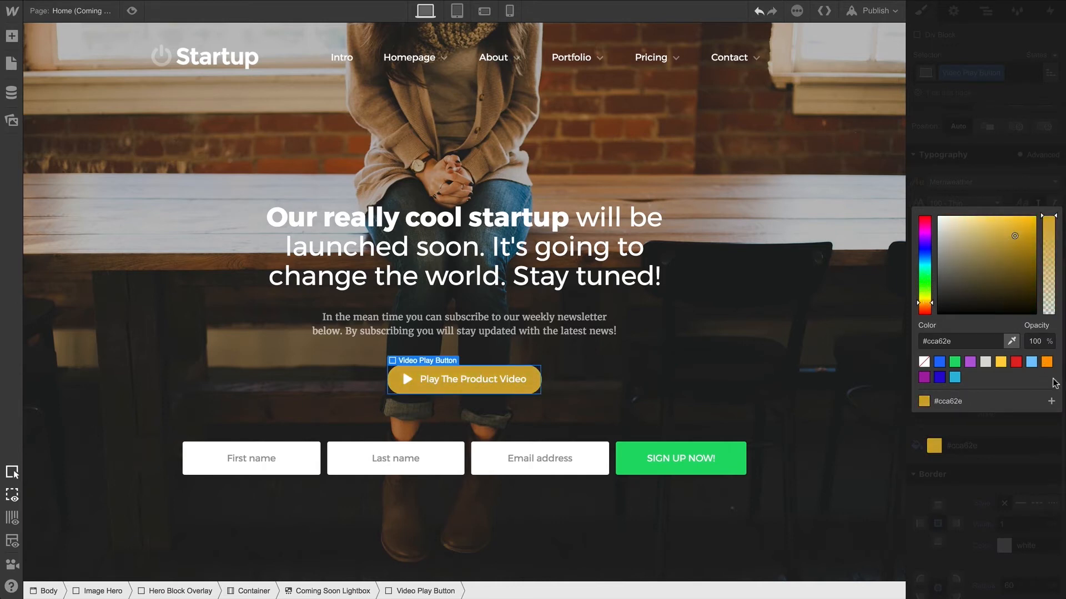
Save the play button's gold as a new swatch named My Amazing Color
click(1052, 401)
text(My Amazing Color)
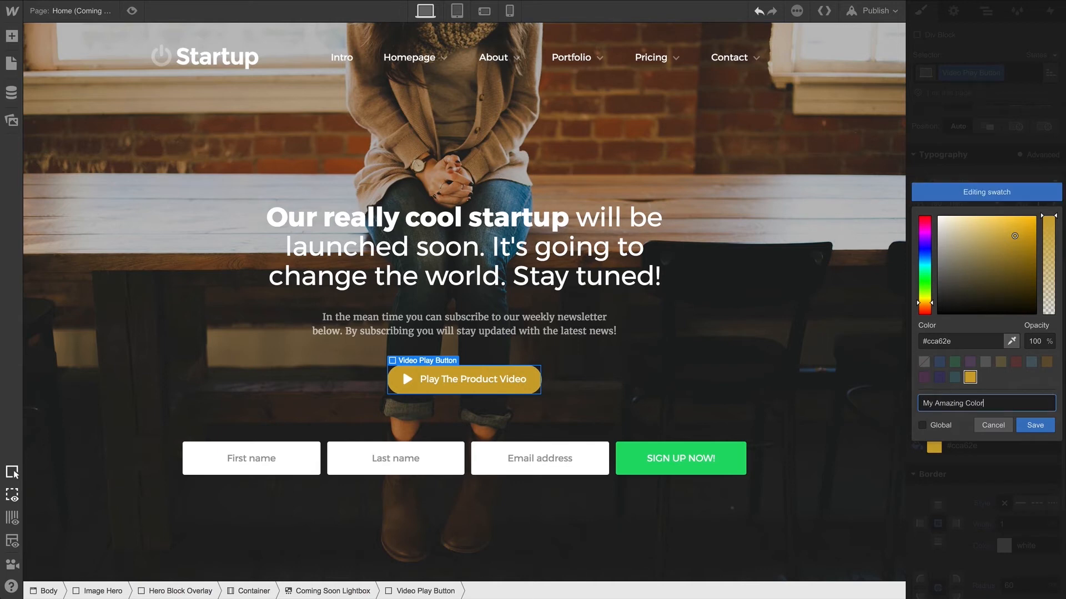
click(1034, 425)
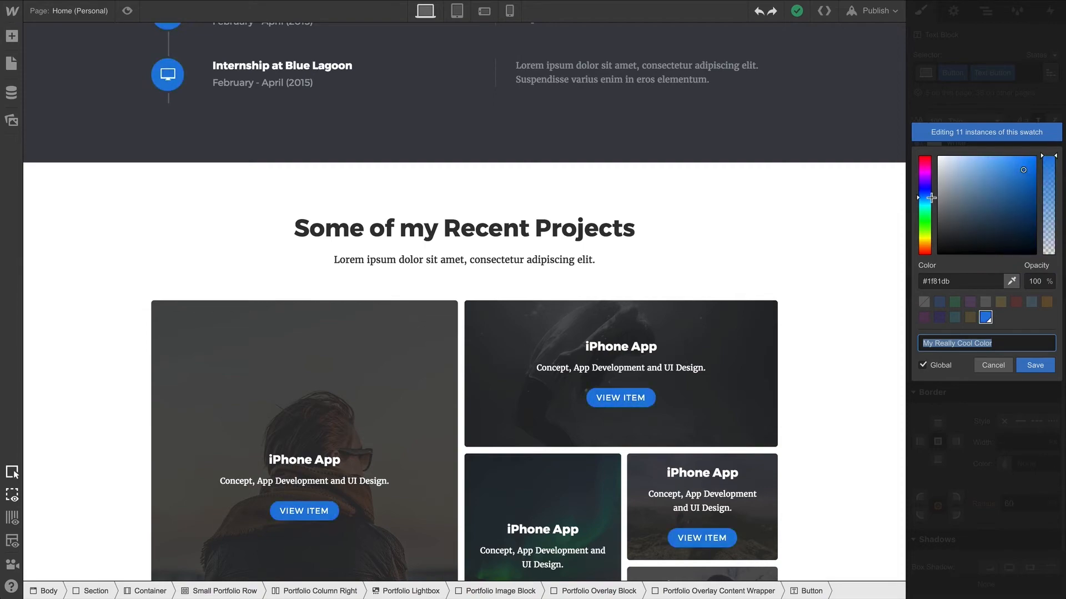
Save the global My Really Cool Color swatch as green, recolouring its eleven uses
scroll(up, 3)
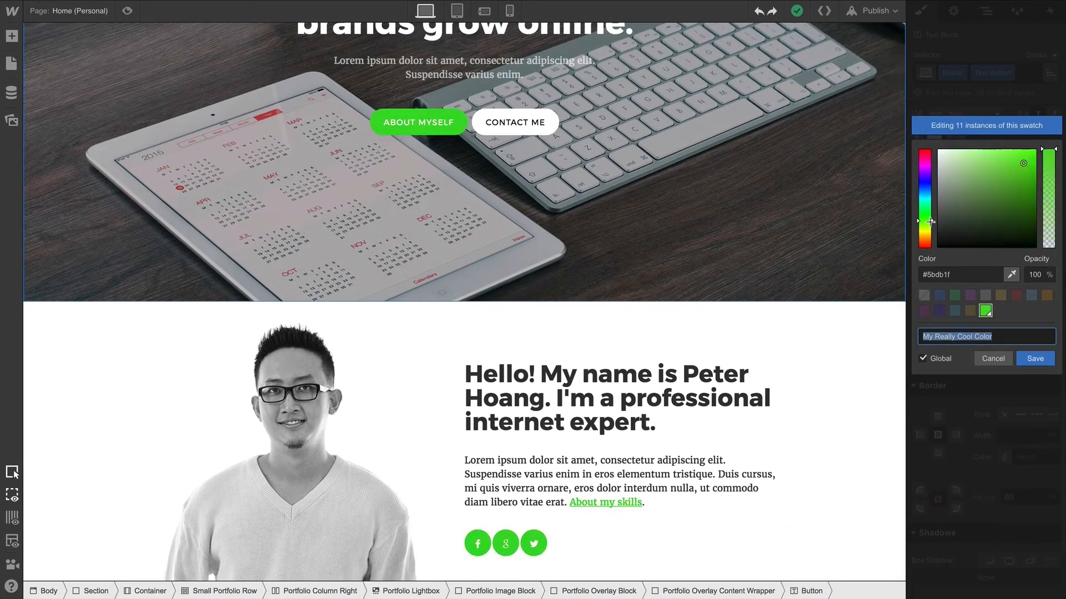
click(931, 190)
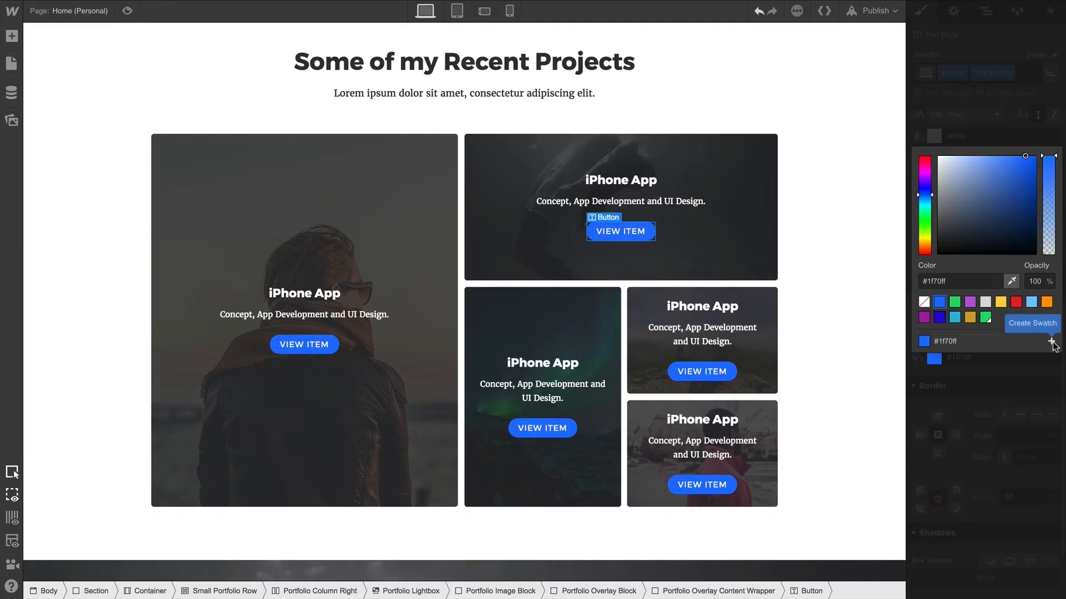
Create a global Royal Blue swatch from the VIEW ITEM button's blue
click(1031, 323)
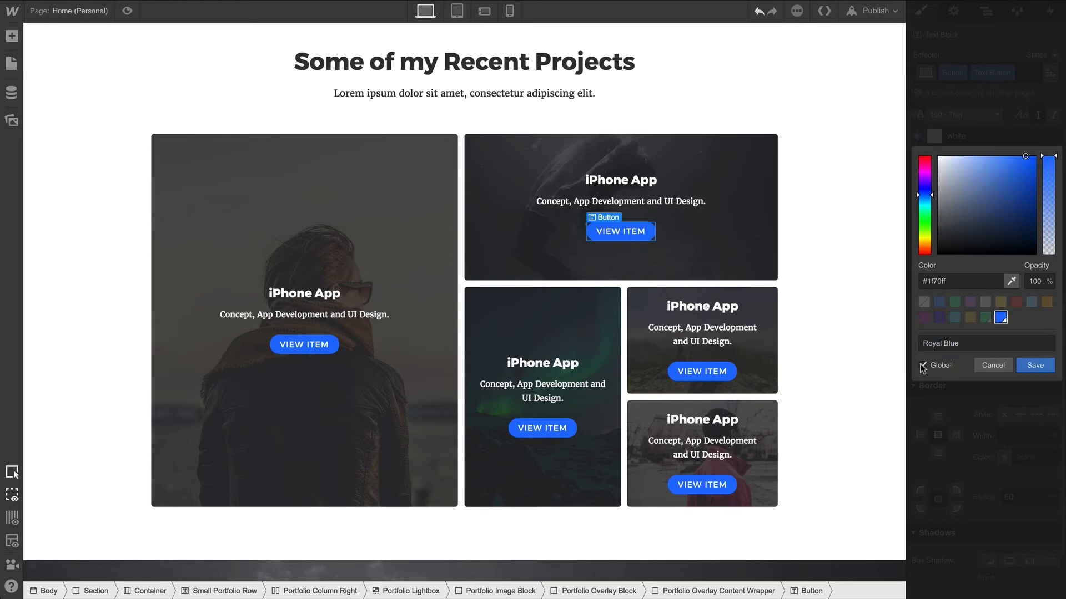
click(1034, 365)
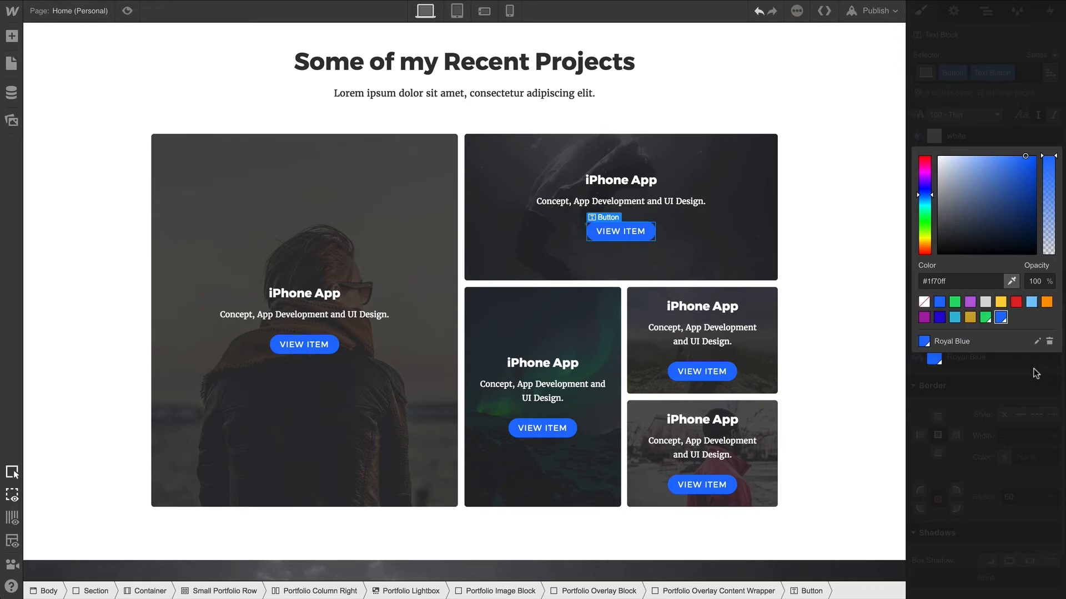
scroll(up, 3)
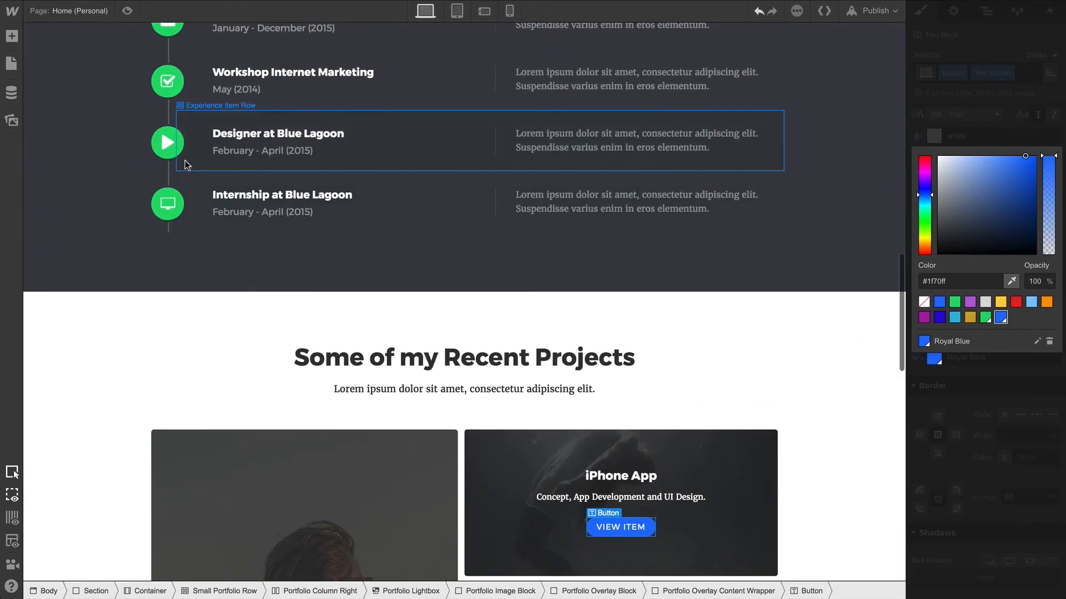
Apply Royal Blue to the experience timeline and social icons
click(166, 142)
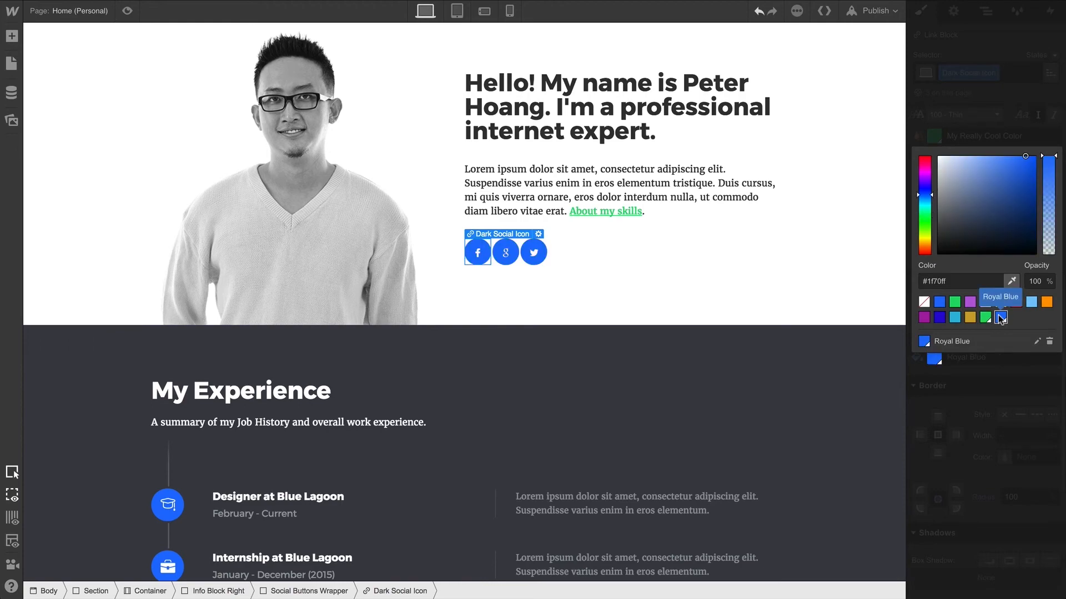
click(1037, 340)
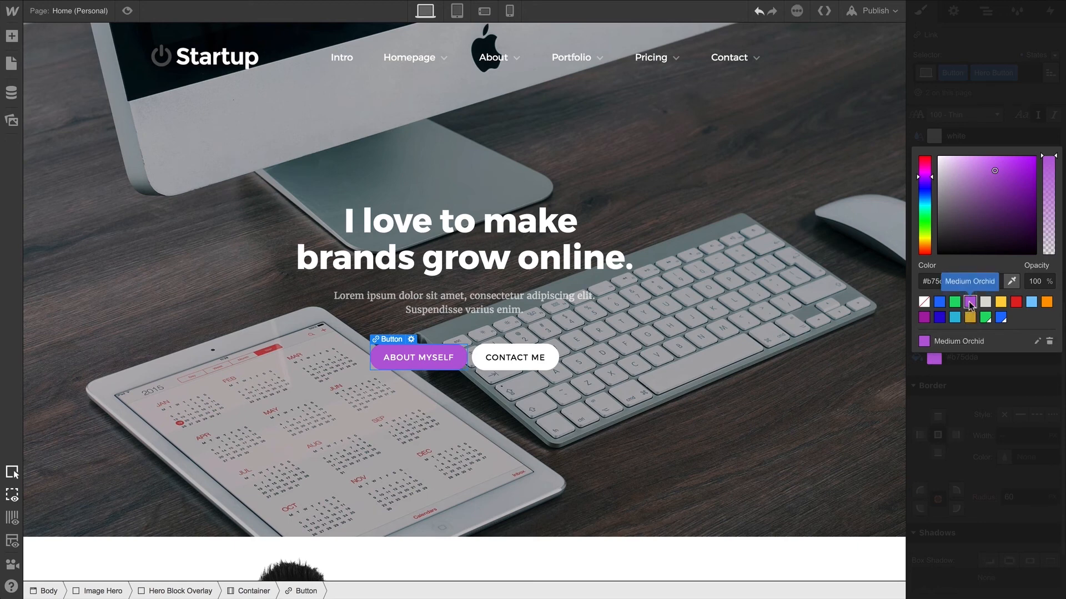
Make the Medium Orchid swatch global, turning the social icons and skills link purple
click(1037, 341)
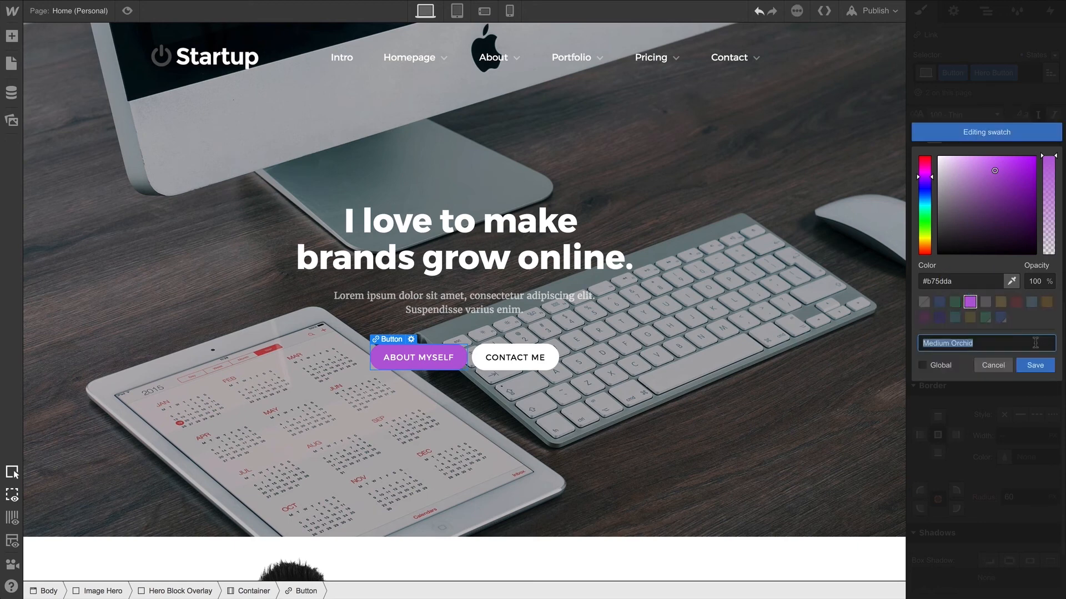
click(923, 365)
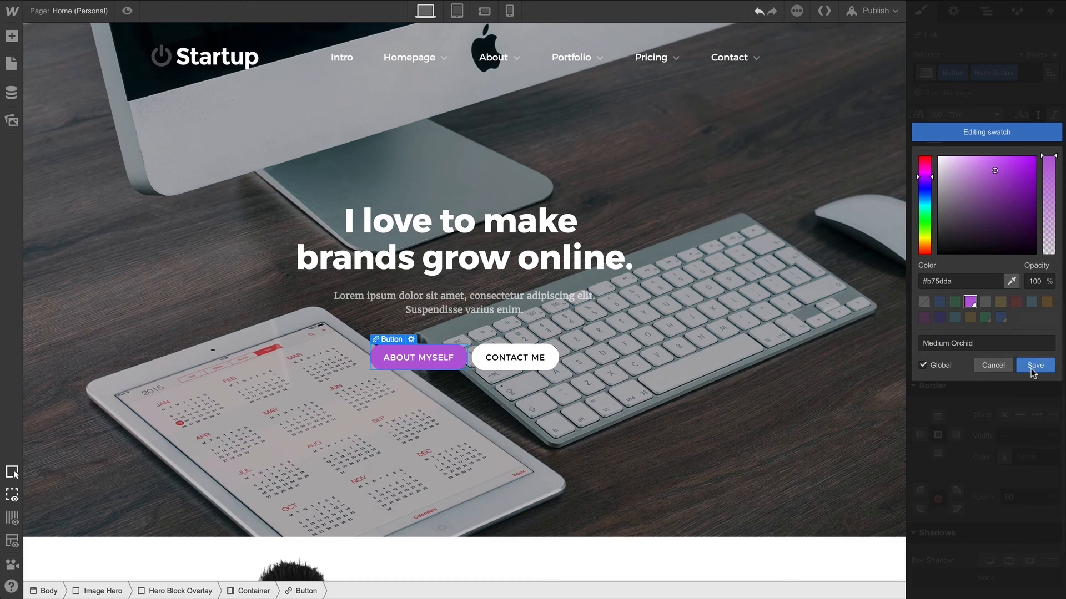
click(1033, 365)
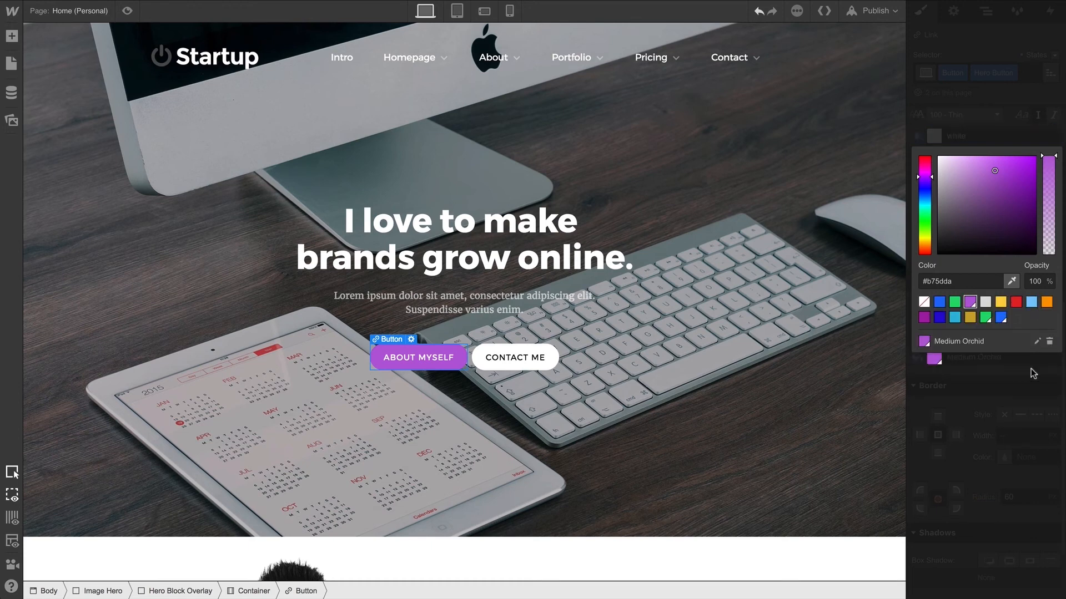
scroll(down, 3)
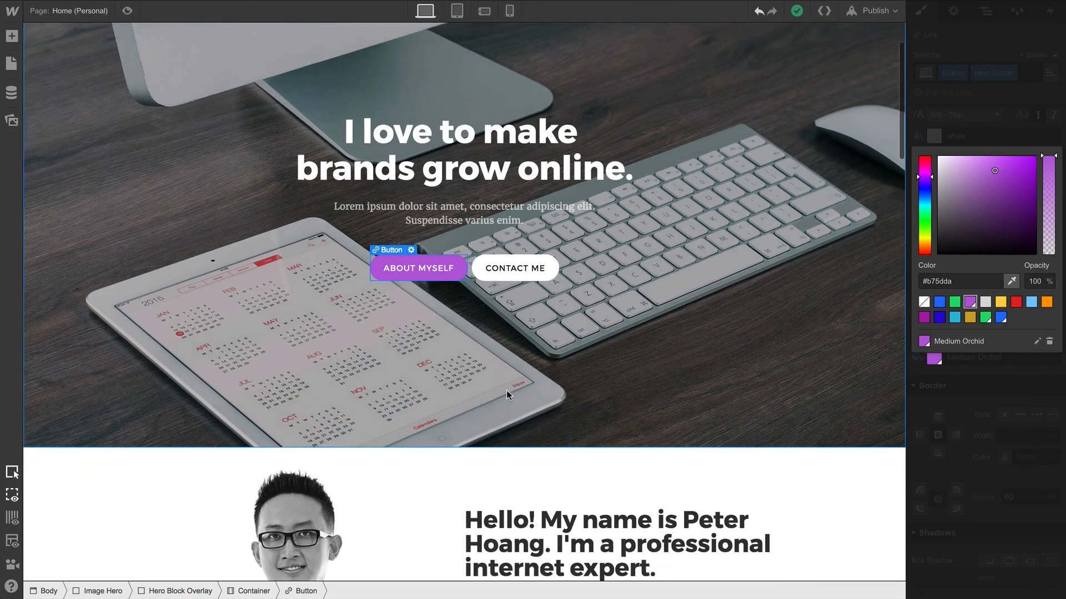
scroll(down, 3)
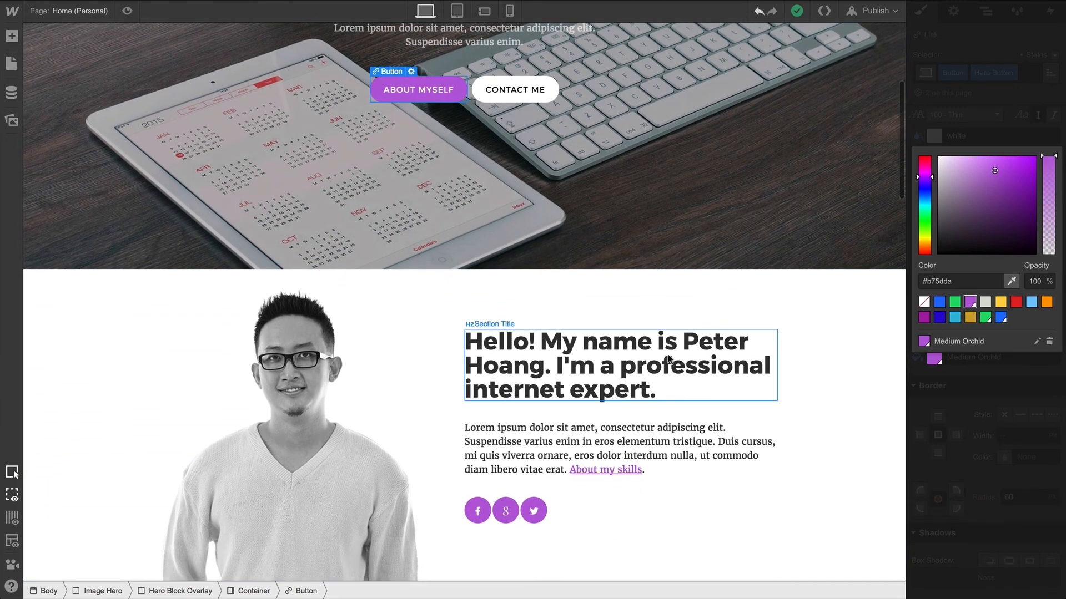
Apply the updated light sky blue swatch to the social icons and ABOUT MYSELF button
click(1036, 341)
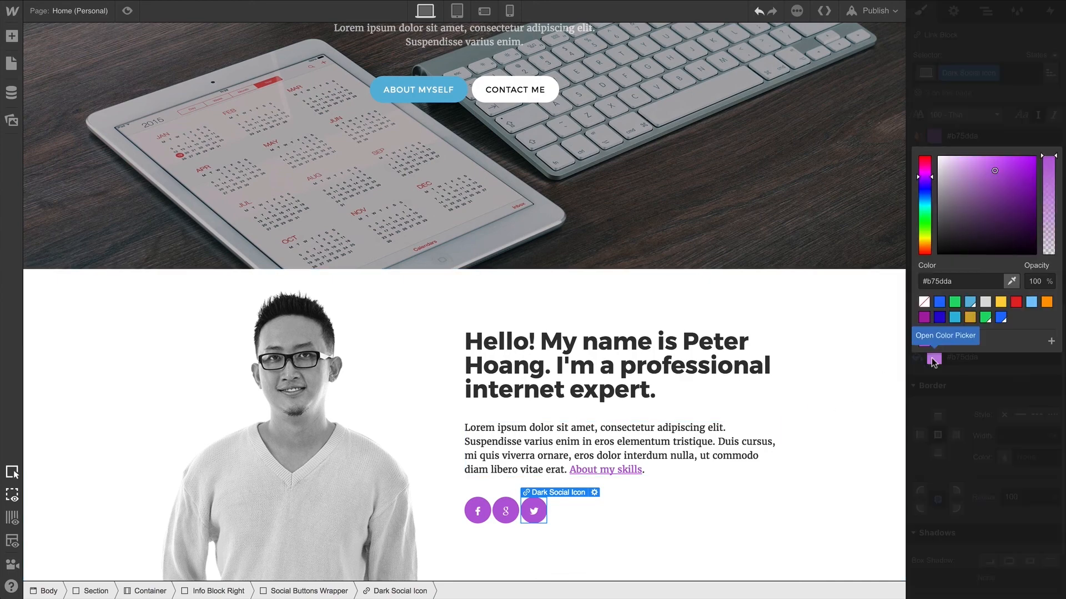
click(969, 302)
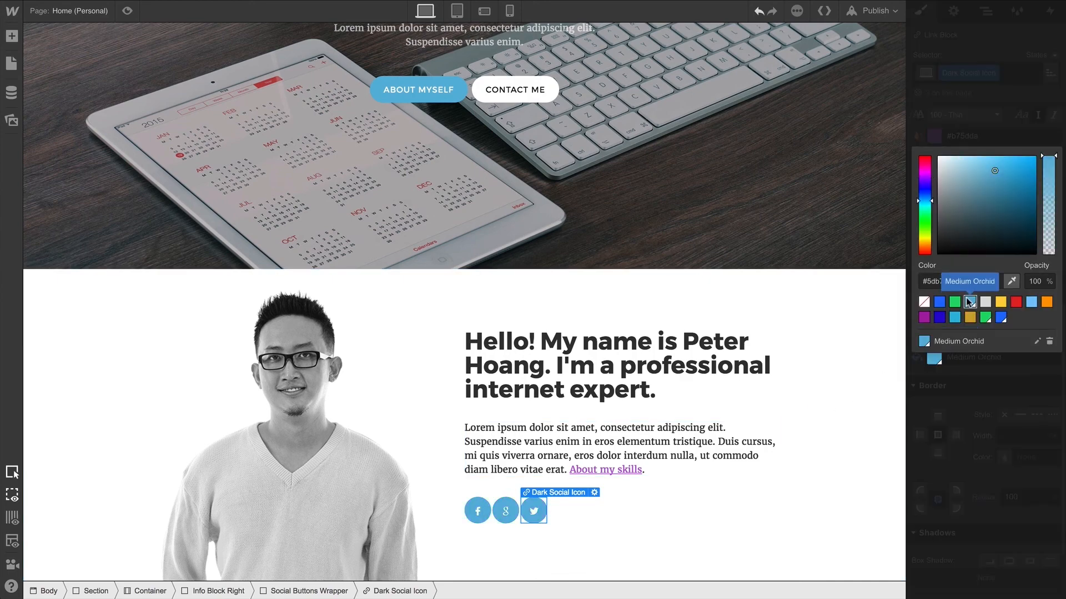